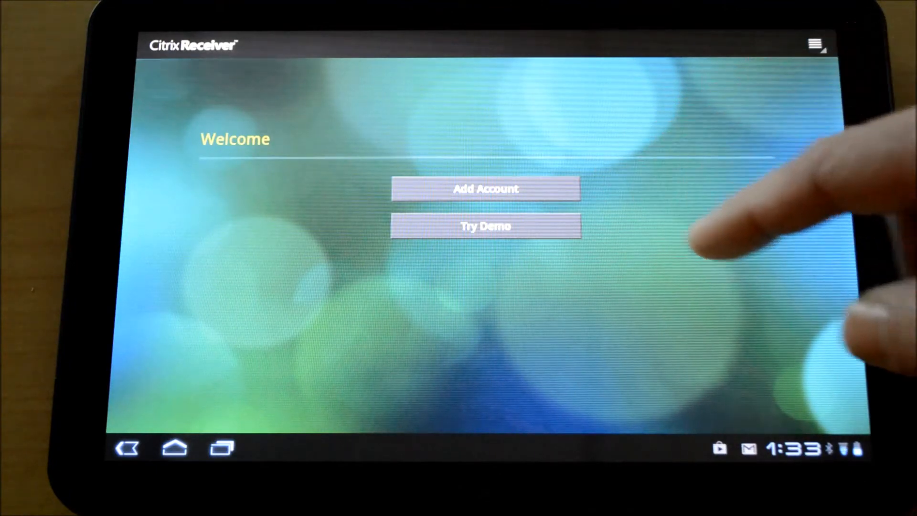
Start adding a new account on the Welcome screen, keeping smart card login enabled.
{"action": "left_click", "coordinate": [485, 188]}
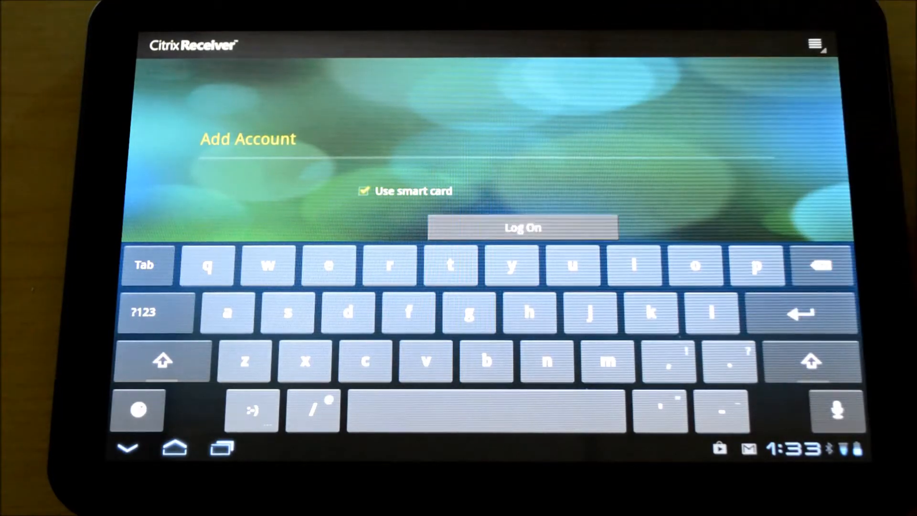
Log on to the new account using the smart card.
{"action": "left_click", "coordinate": [521, 227]}
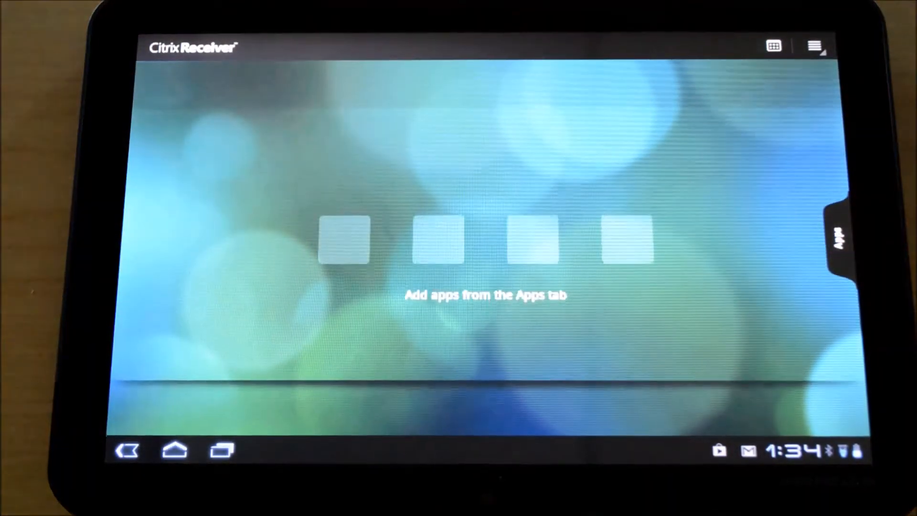
Add Hosted IE from the XenApp Hosted folder and Server Desktop to the home screen.
{"action": "left_click", "coordinate": [837, 240]}
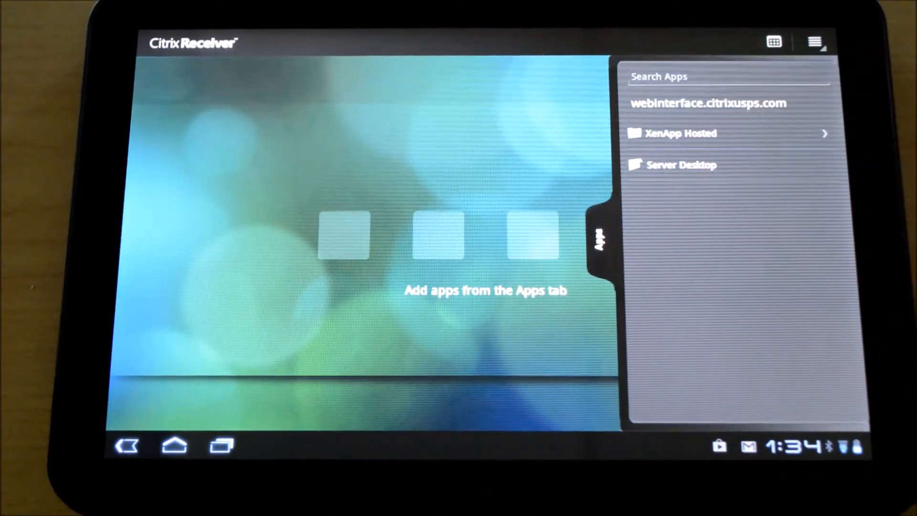
{"action": "left_click", "coordinate": [678, 133]}
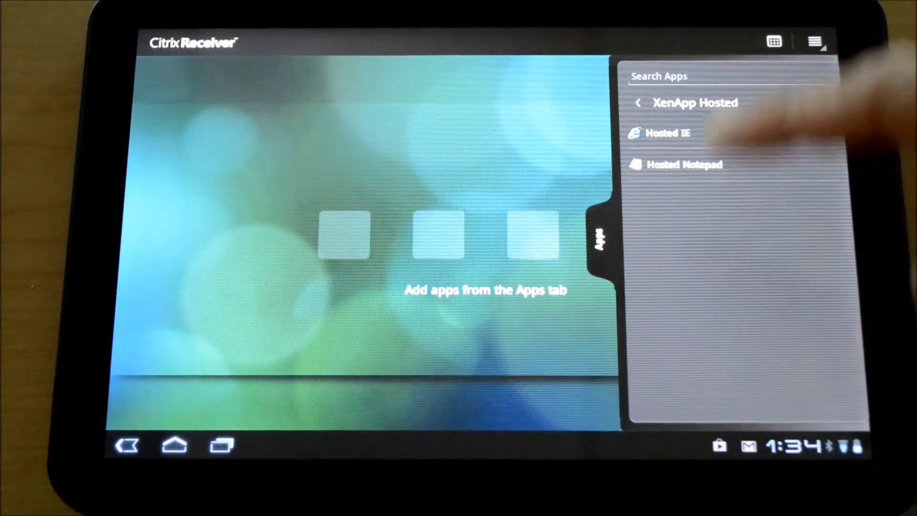
{"action": "left_click", "coordinate": [666, 132]}
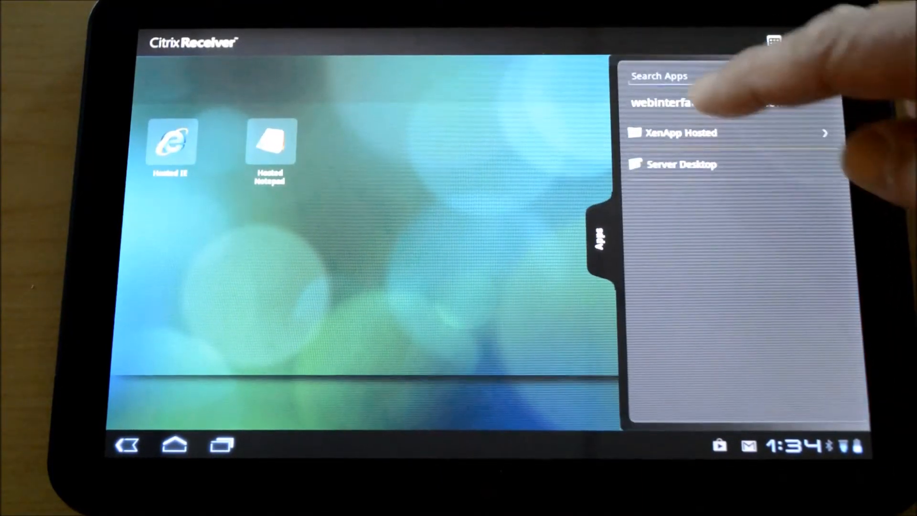
{"action": "left_click", "coordinate": [682, 165]}
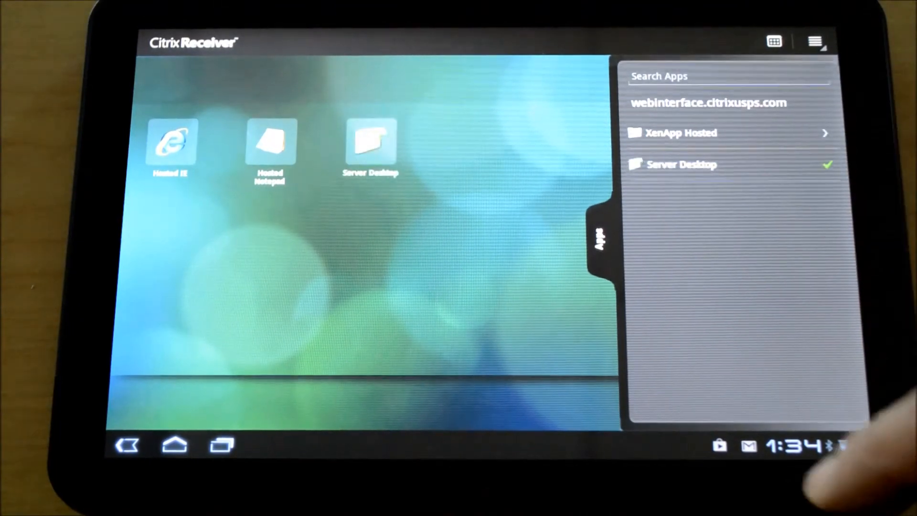